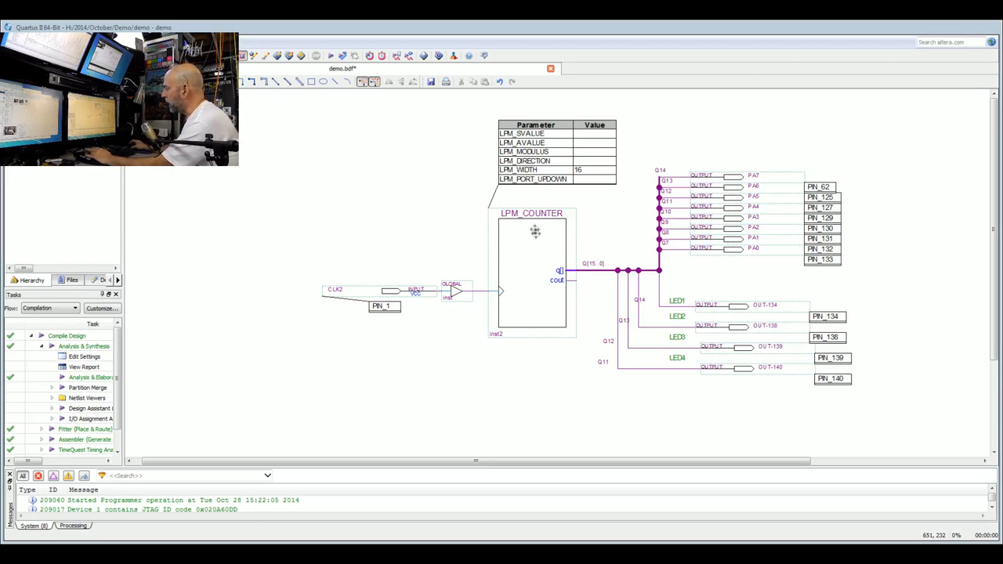
mouse_move(531, 257)
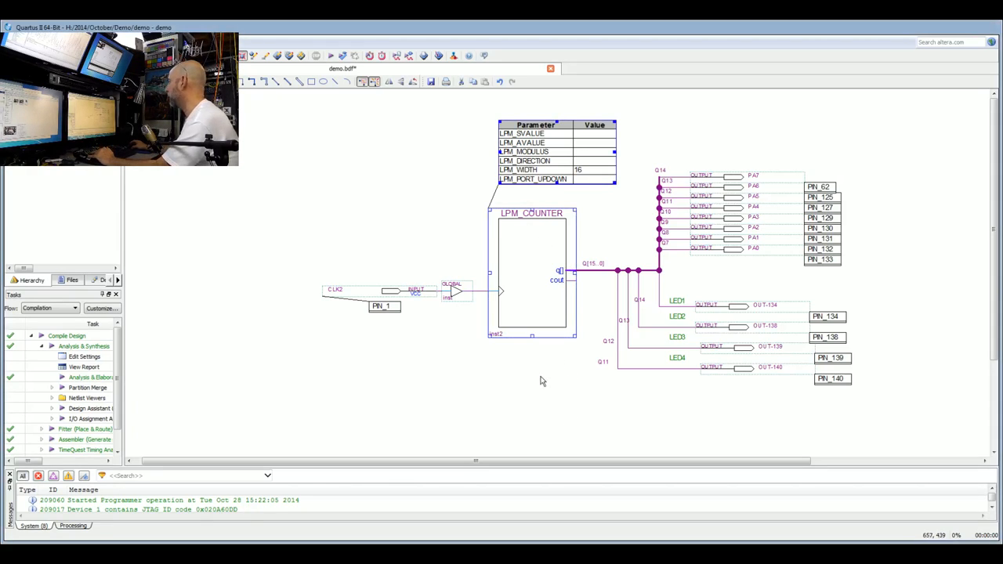
mouse_move(527, 236)
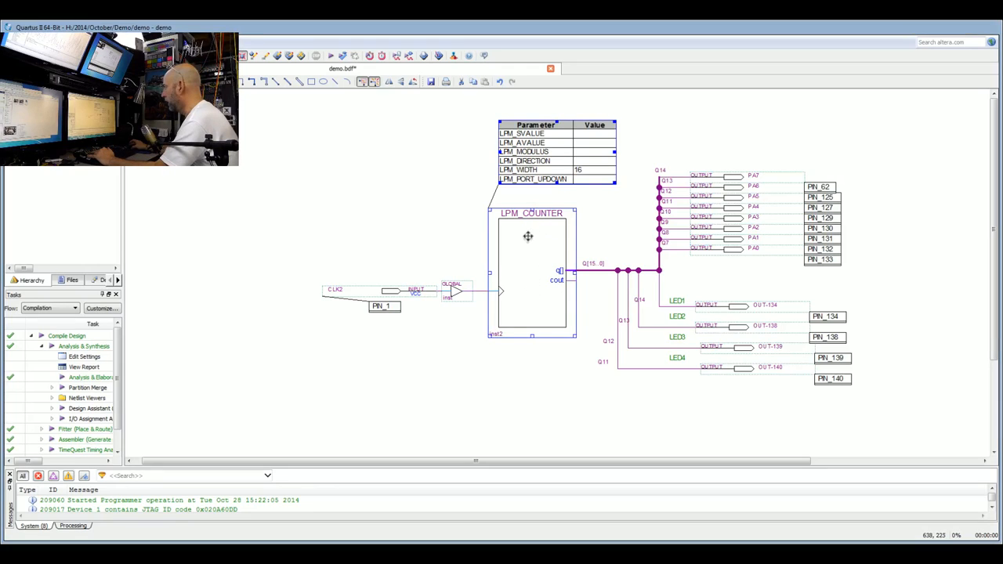
mouse_move(448, 322)
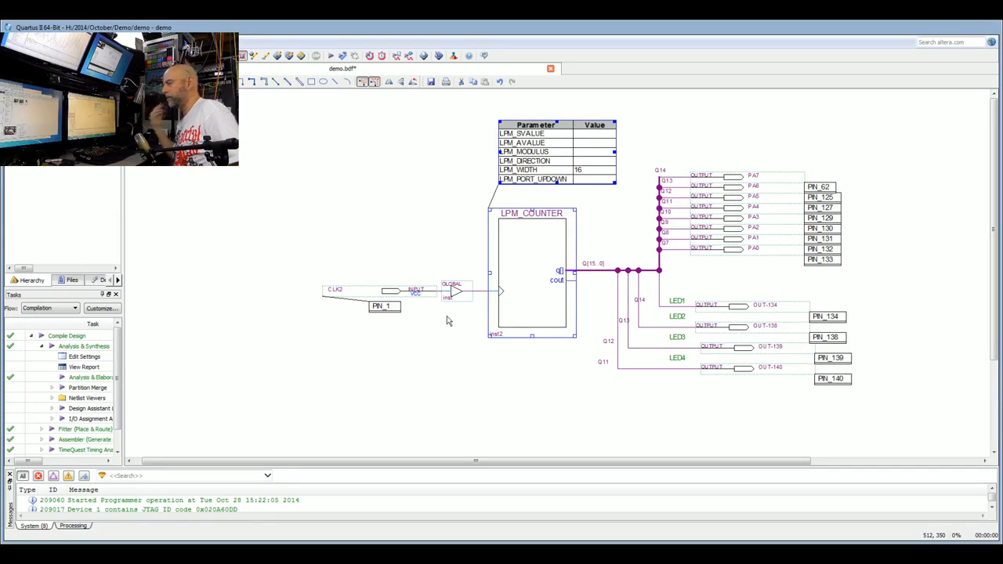
mouse_move(462, 292)
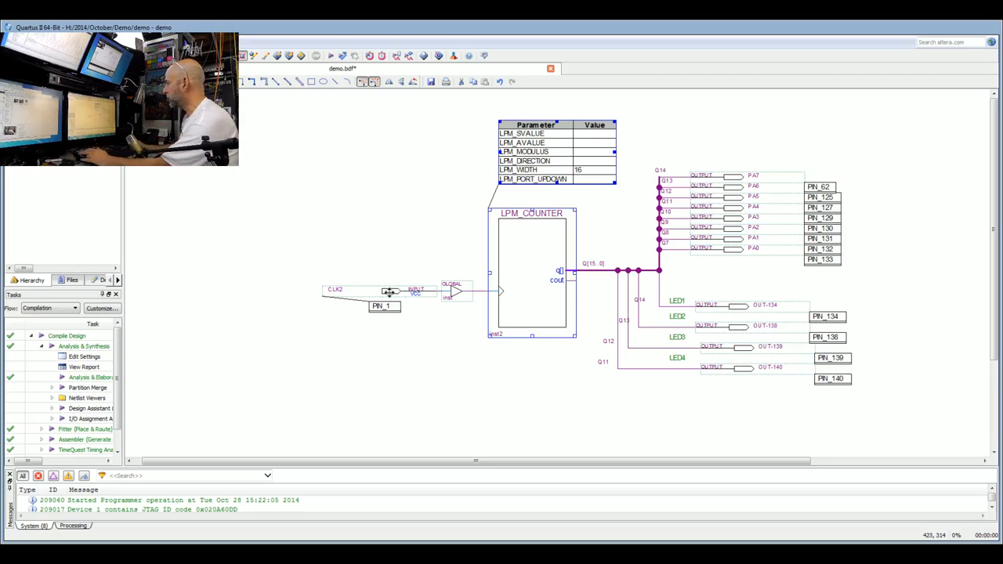
mouse_move(488, 298)
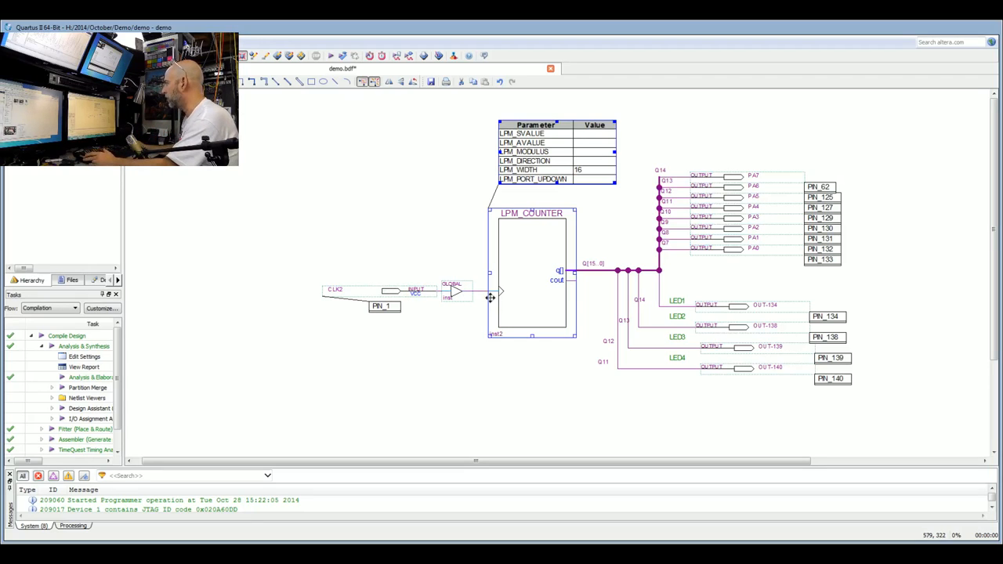
mouse_move(611, 257)
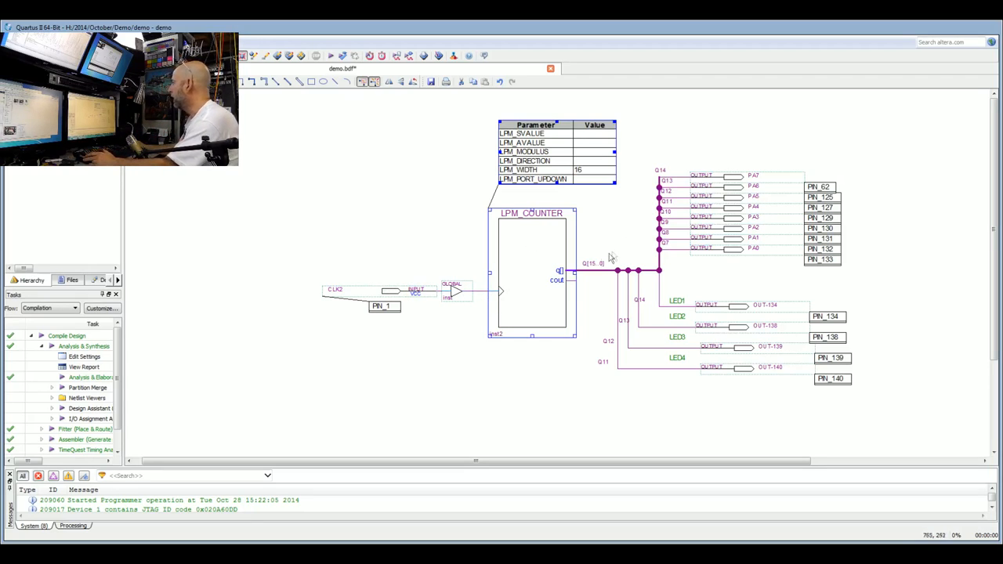
mouse_move(764, 178)
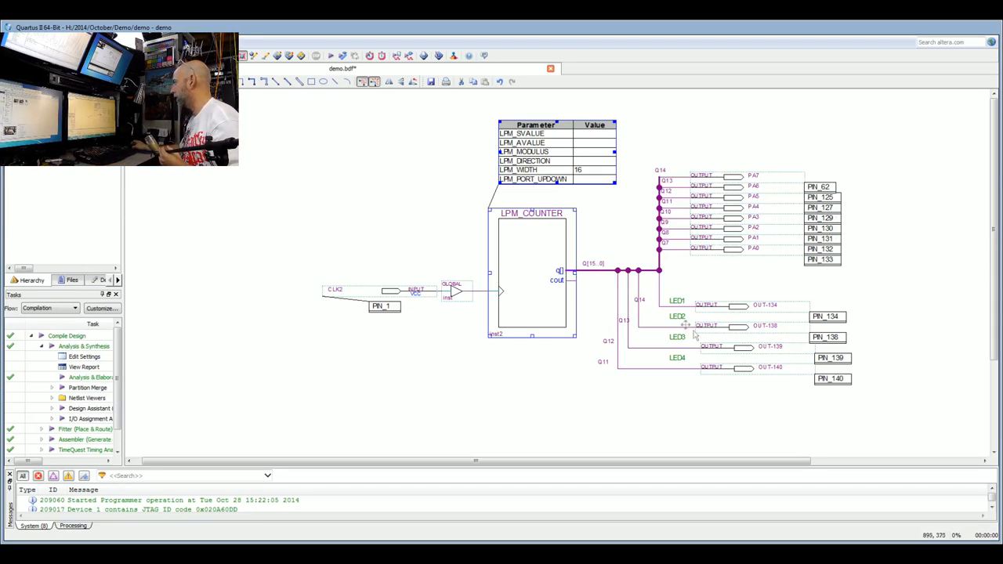
mouse_move(565, 198)
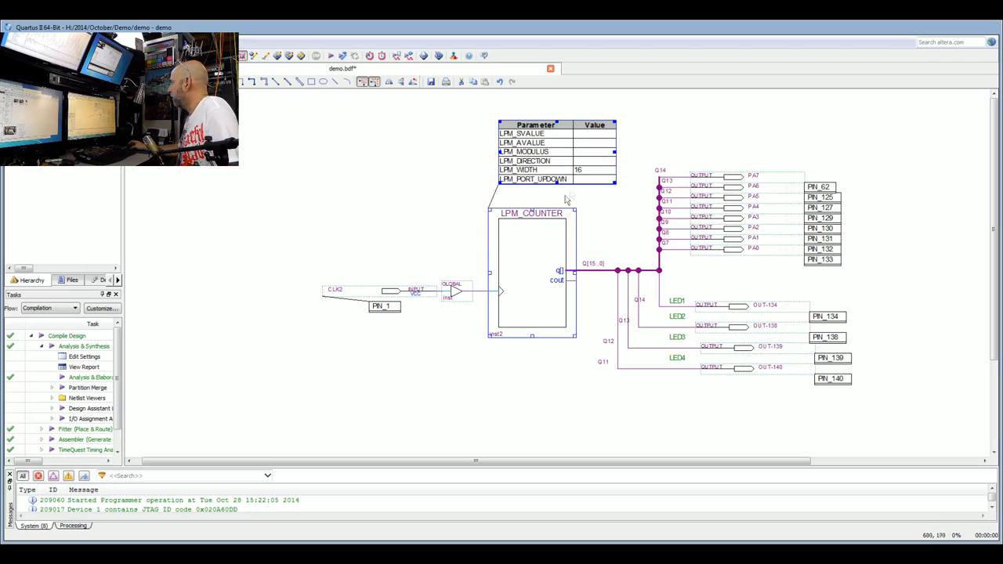
mouse_move(351, 248)
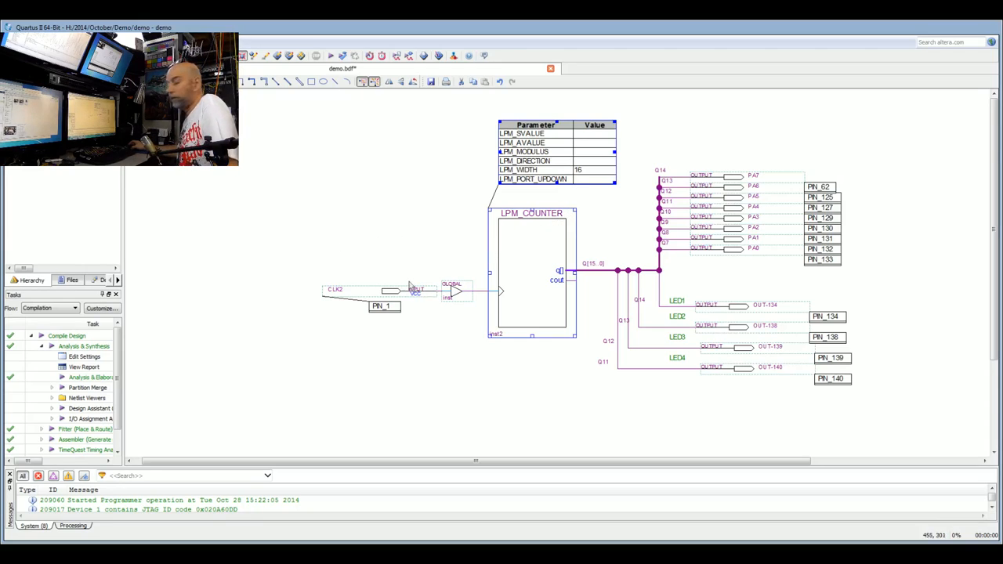
mouse_move(396, 275)
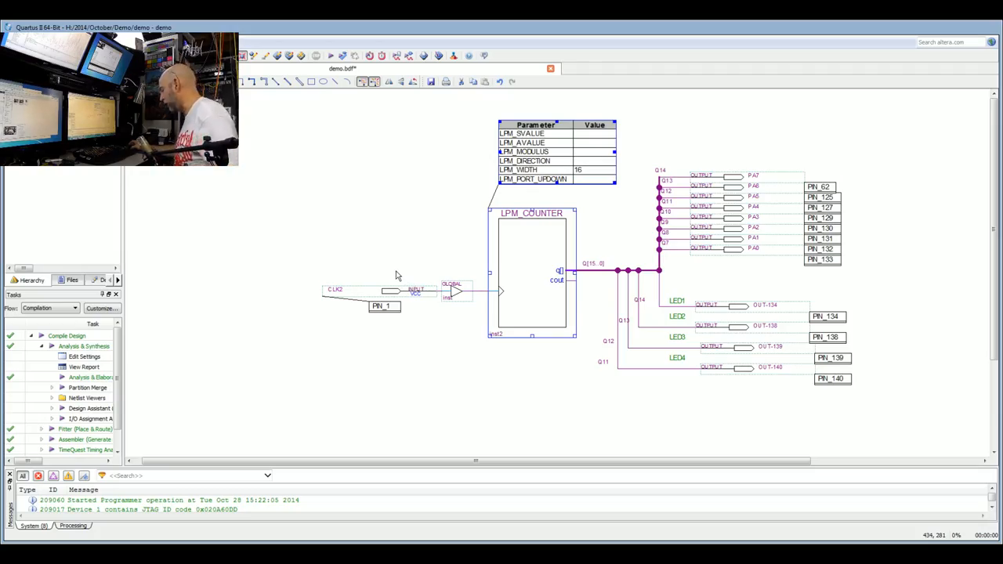